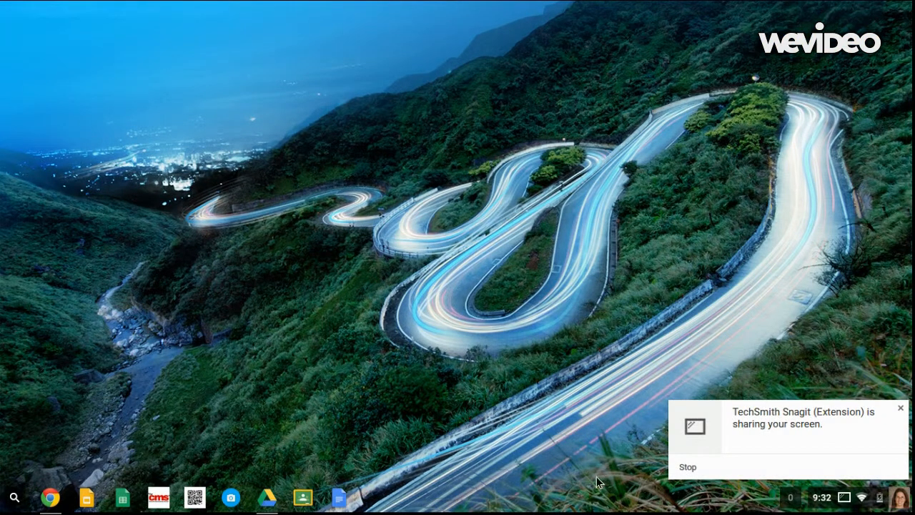
- Launch Chrome from the shelf to reach the Google Slides recent presentations
{"action": "left_click", "coordinate": [16, 497]}
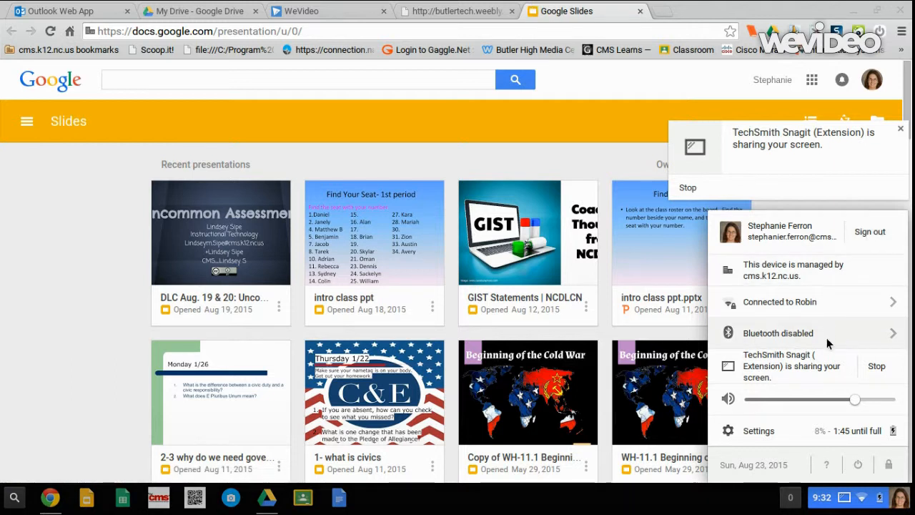
{"action": "mouse_move", "coordinate": [829, 463]}
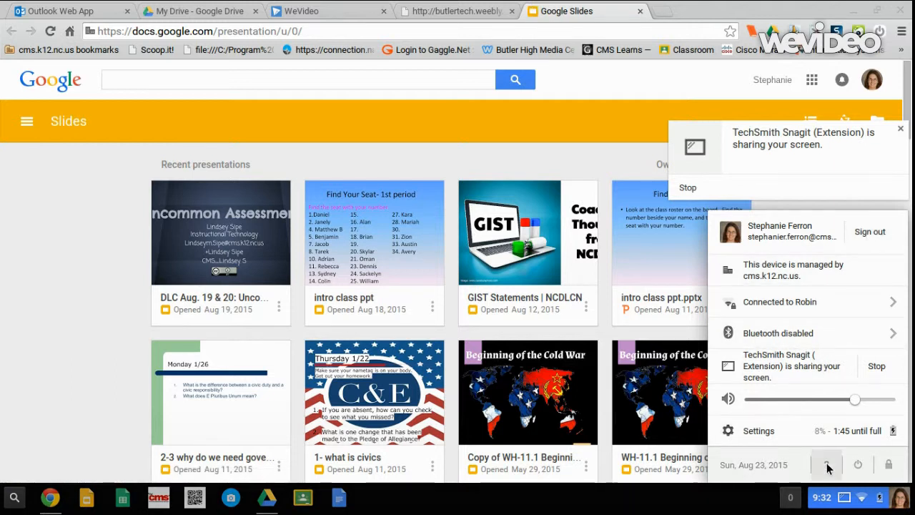